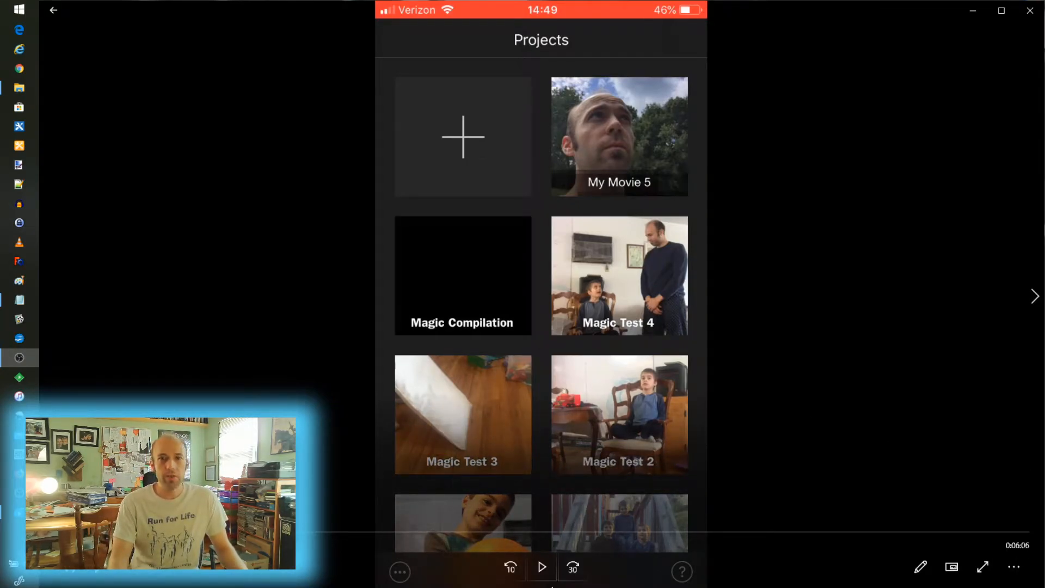
mouse_move(543, 572)
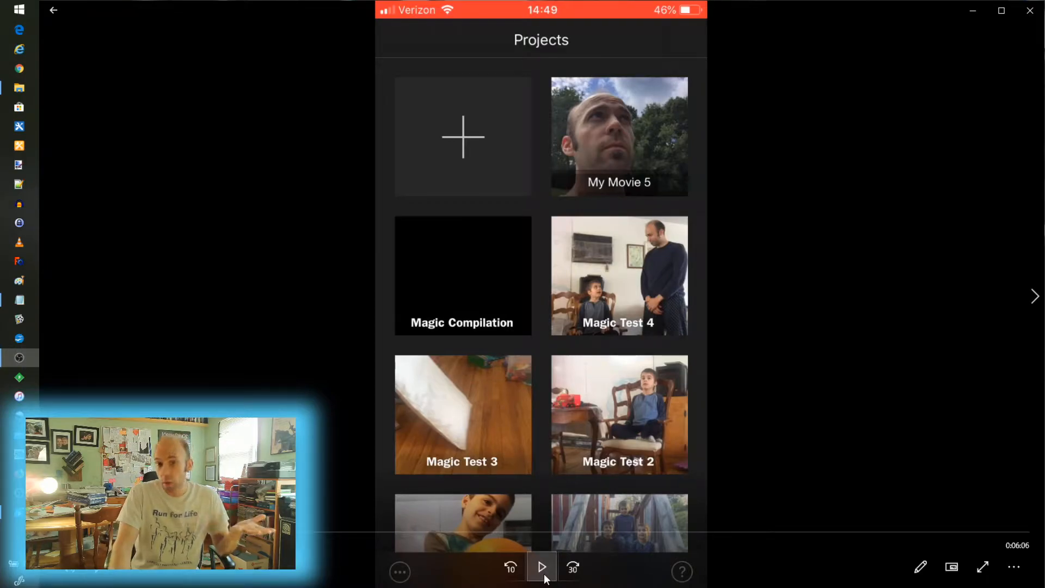
Start a new Movie from the Projects screen and begin choosing today's clips
left_click(543, 583)
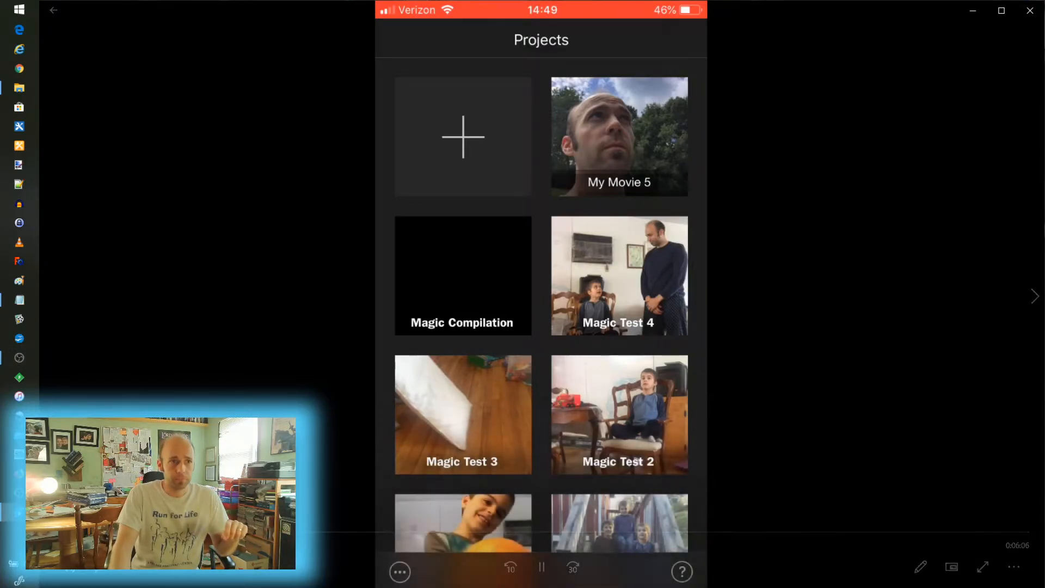
left_click(463, 136)
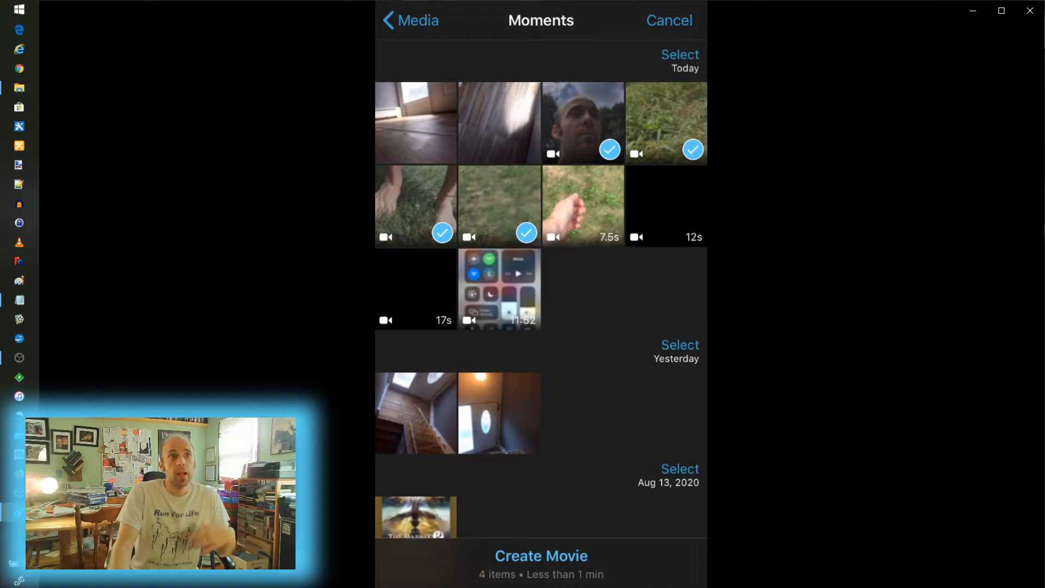
Add the fifth 7.5 s clip and create My Movie 6 from the five walk clips
left_click(583, 206)
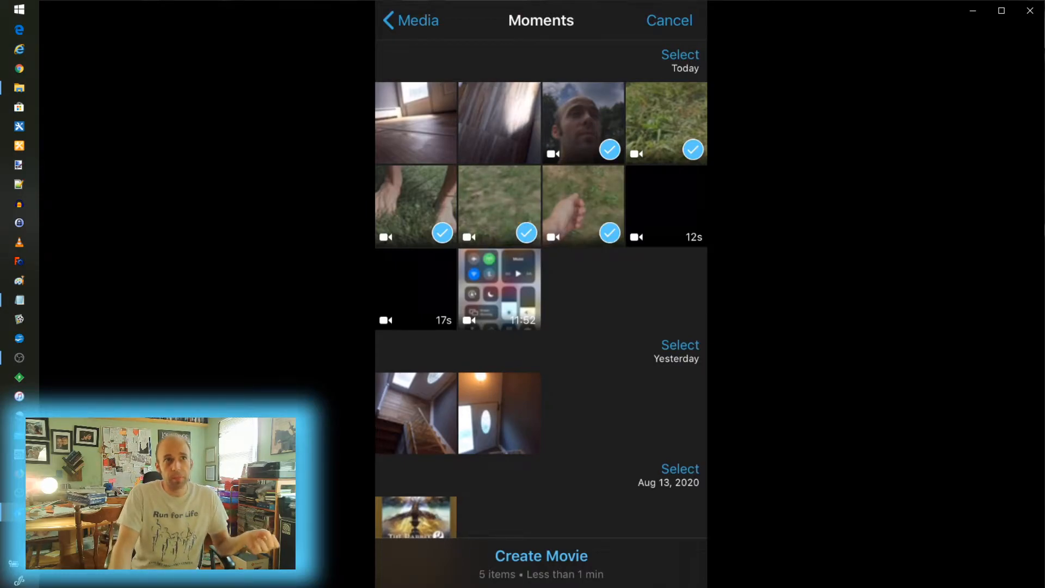
left_click(539, 556)
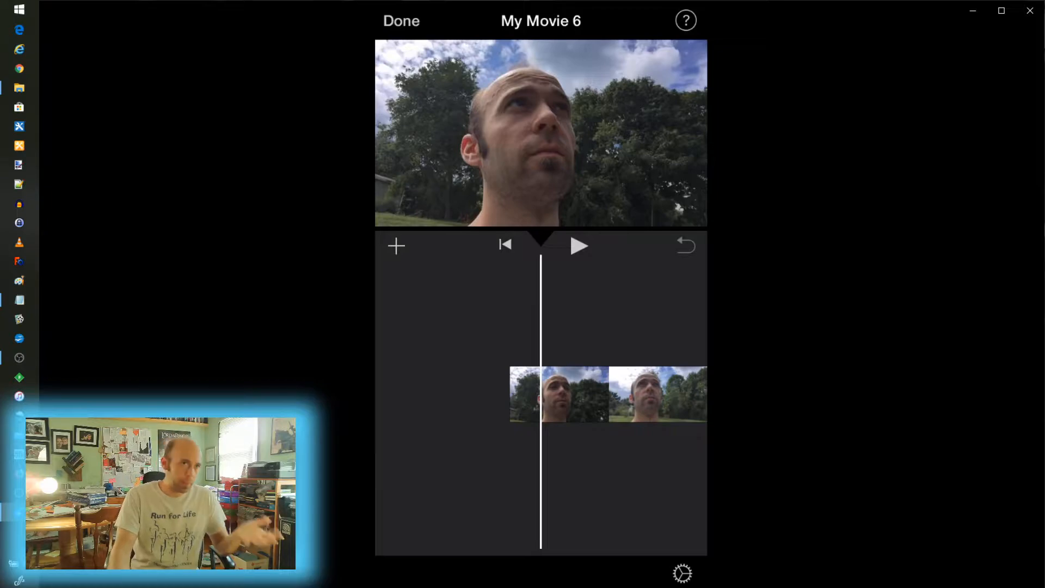
Select the first clip and bring up its following transition, a 1.0 s dissolve
left_click(607, 397)
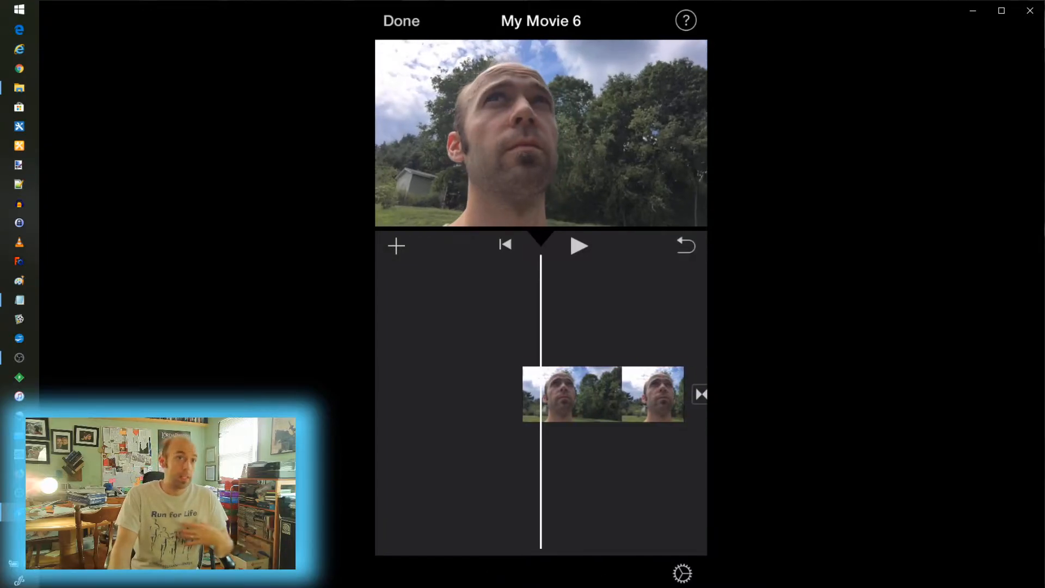
left_click(633, 395)
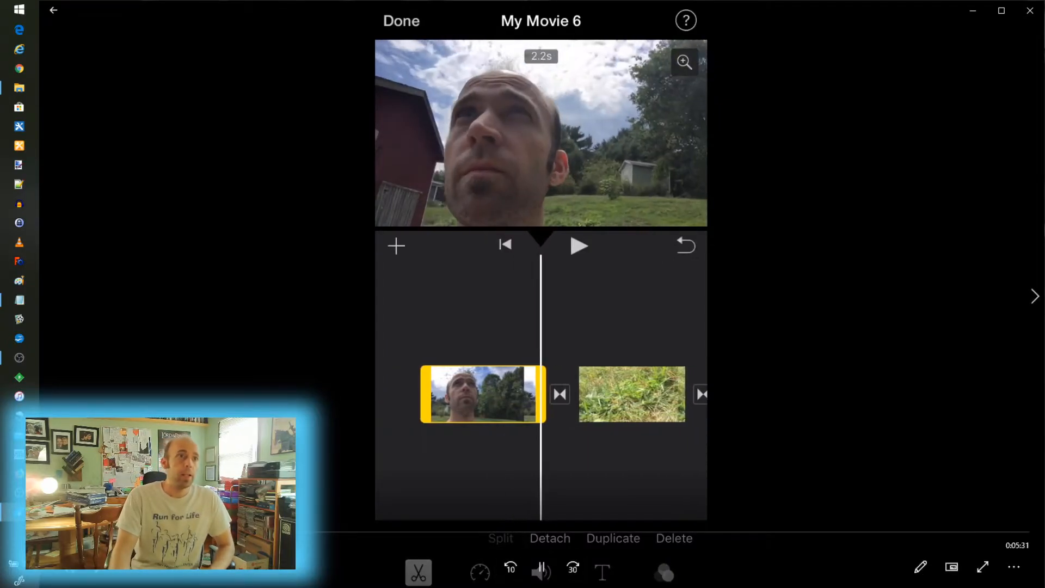
left_click(558, 395)
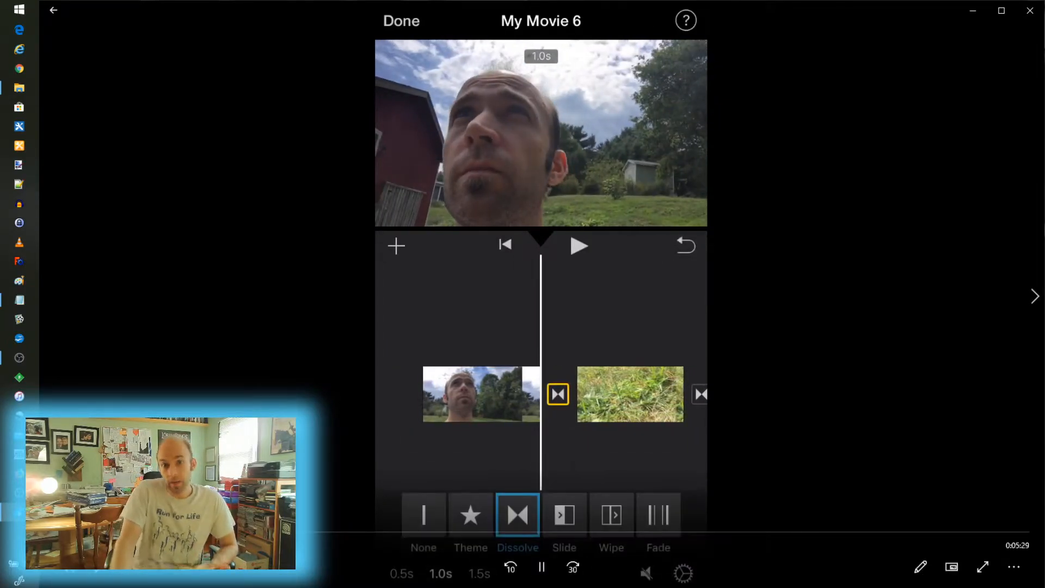
Check the next transition stays a 1.0 s dissolve and reselect the first clip
left_click(629, 394)
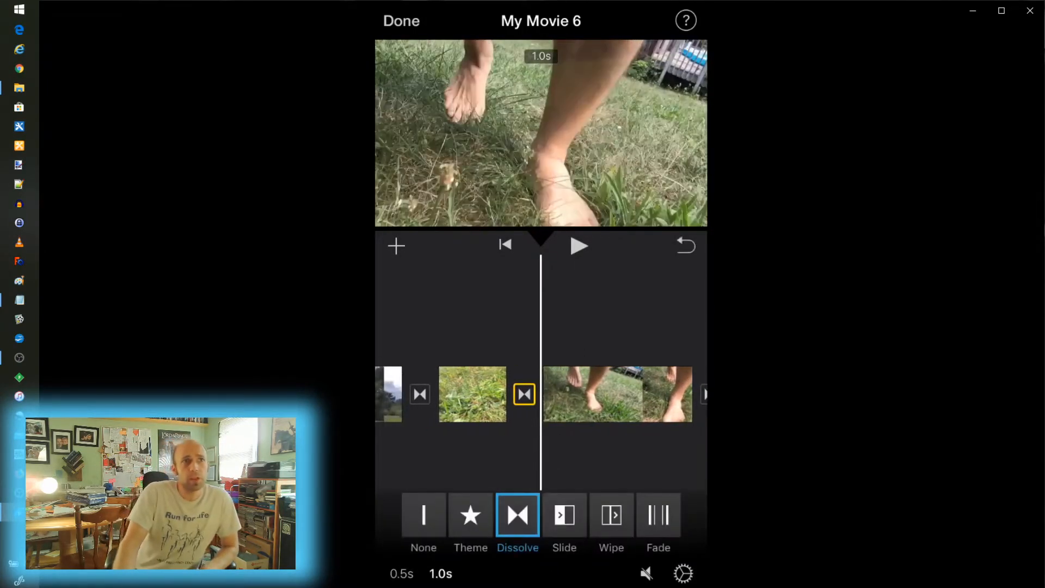
left_click(618, 394)
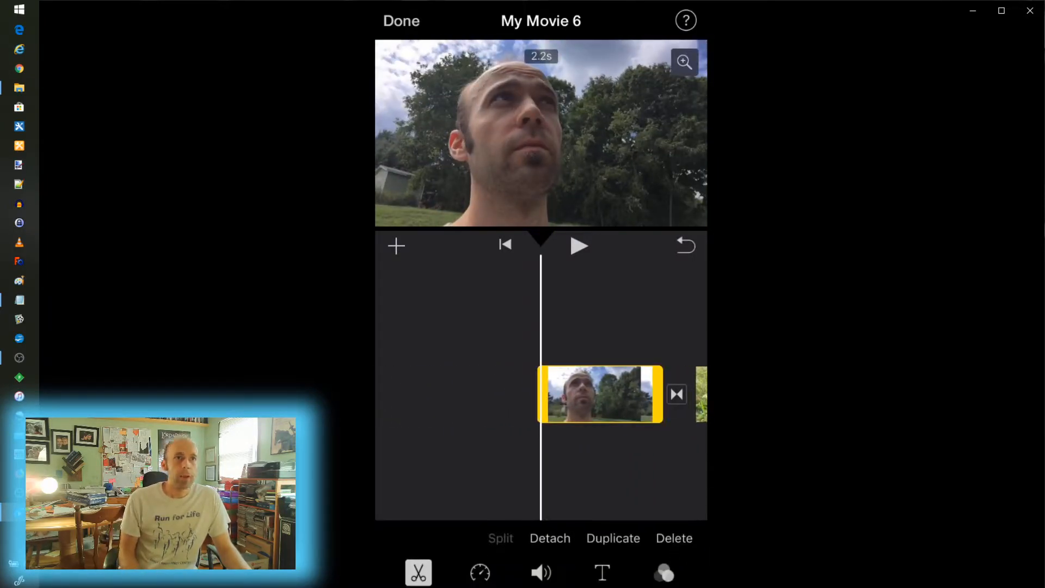
Give the first clip a Standard title reading "SOMETHING TO DO" above "A WALK"
left_click(602, 572)
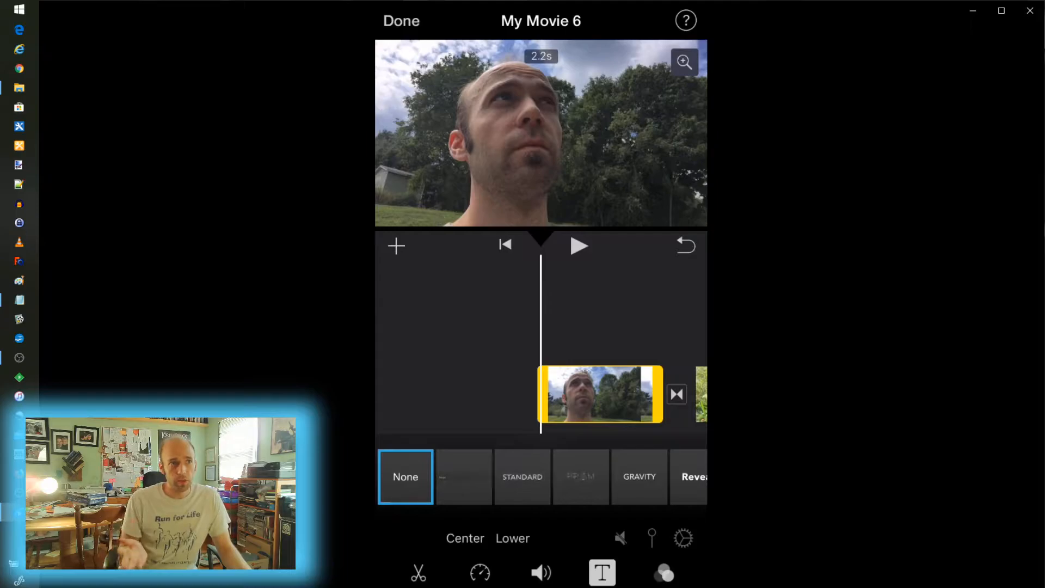
left_click(523, 476)
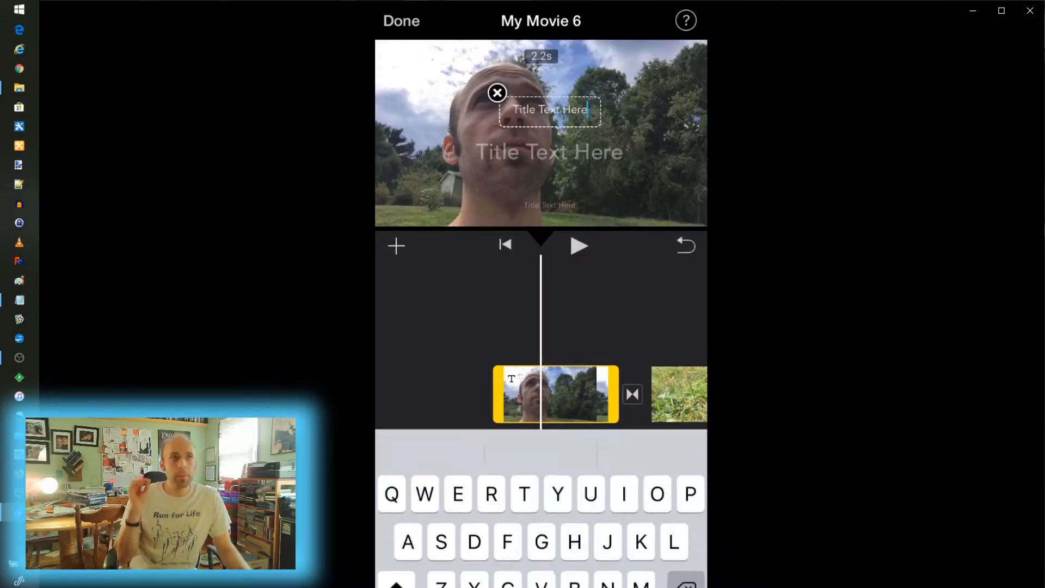
type("S")
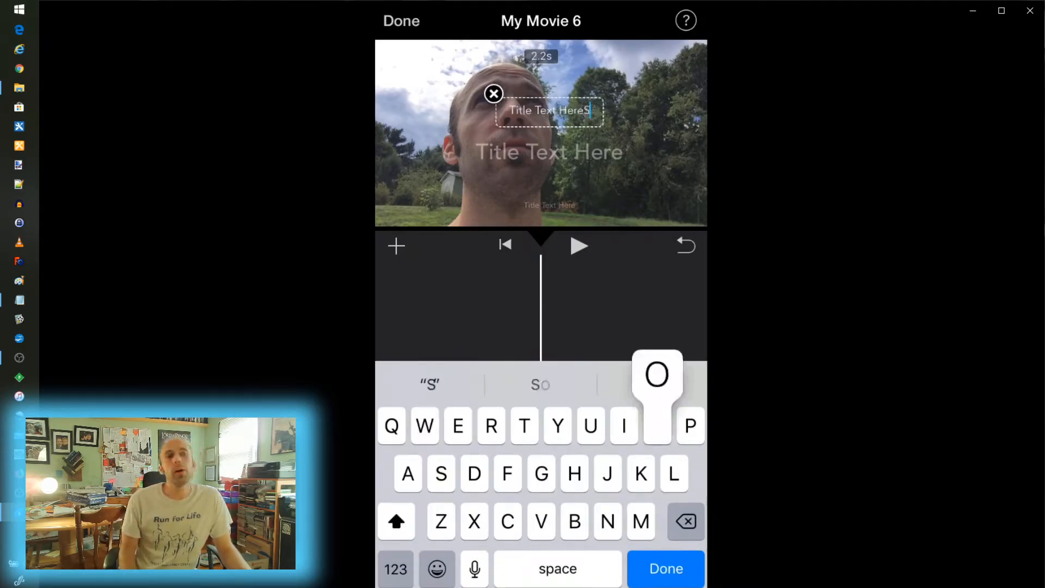
type("OMETHING TO DO")
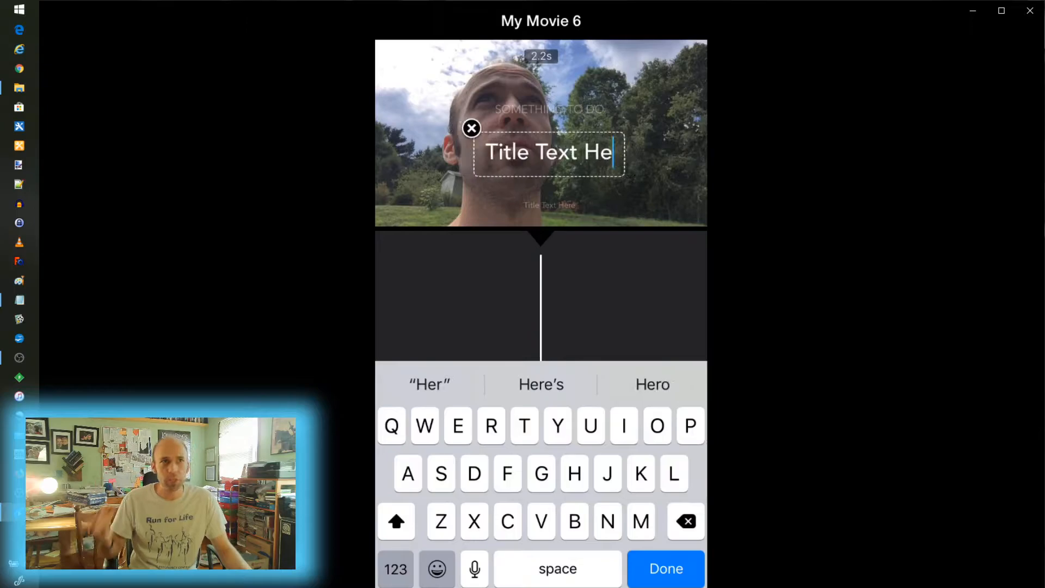
left_click(685, 522)
type("A WALK")
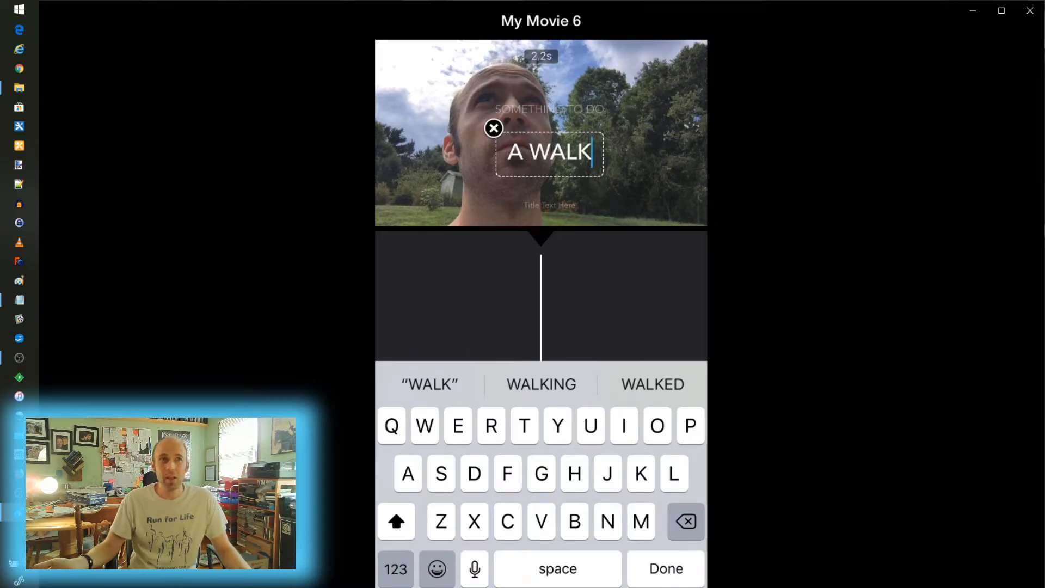
left_click(666, 569)
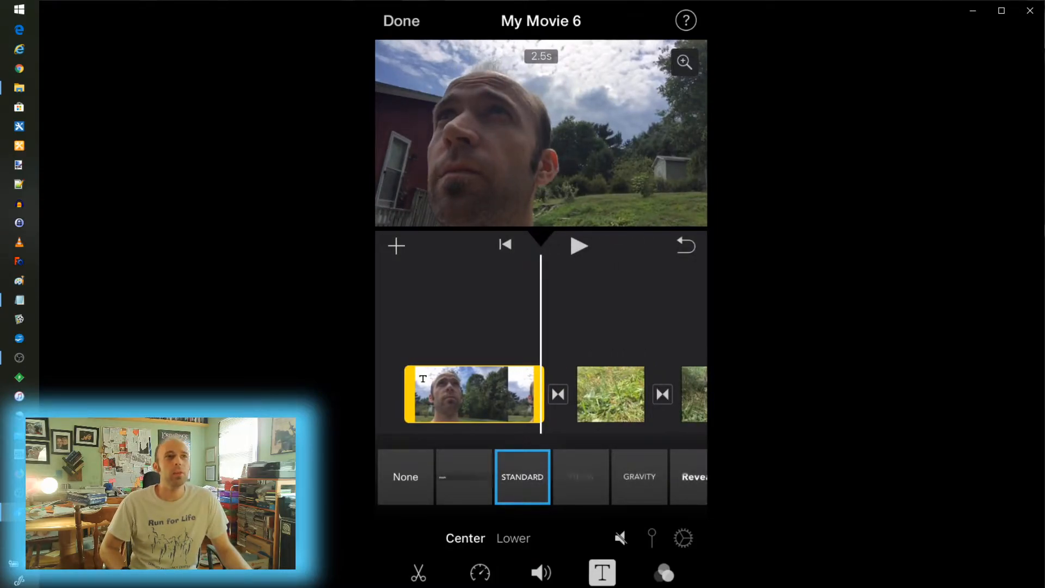
Preview the movie to its last clip, then return to the 15-second My Movie 6 project page
left_click(578, 246)
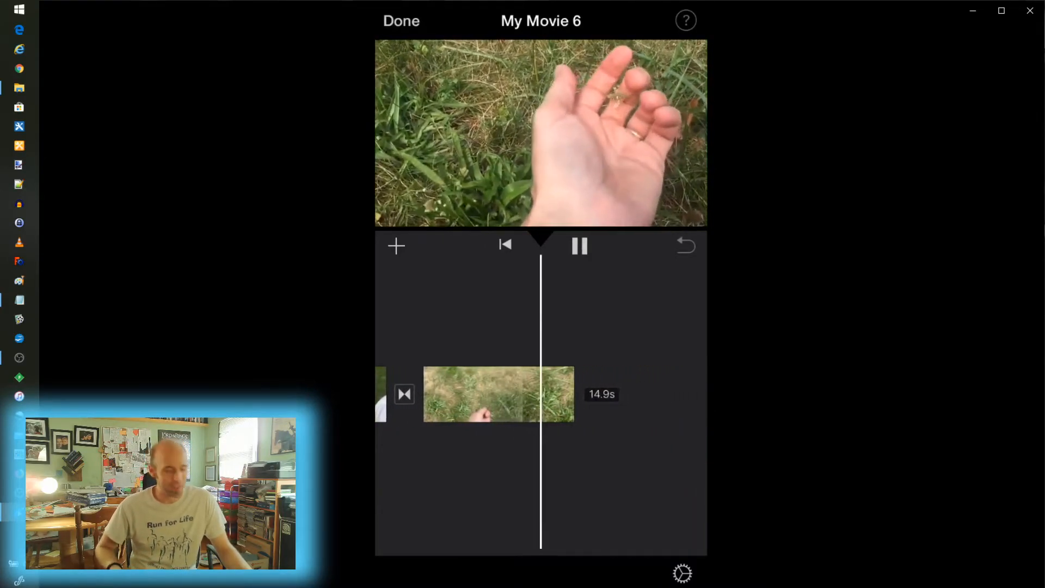
left_click(578, 247)
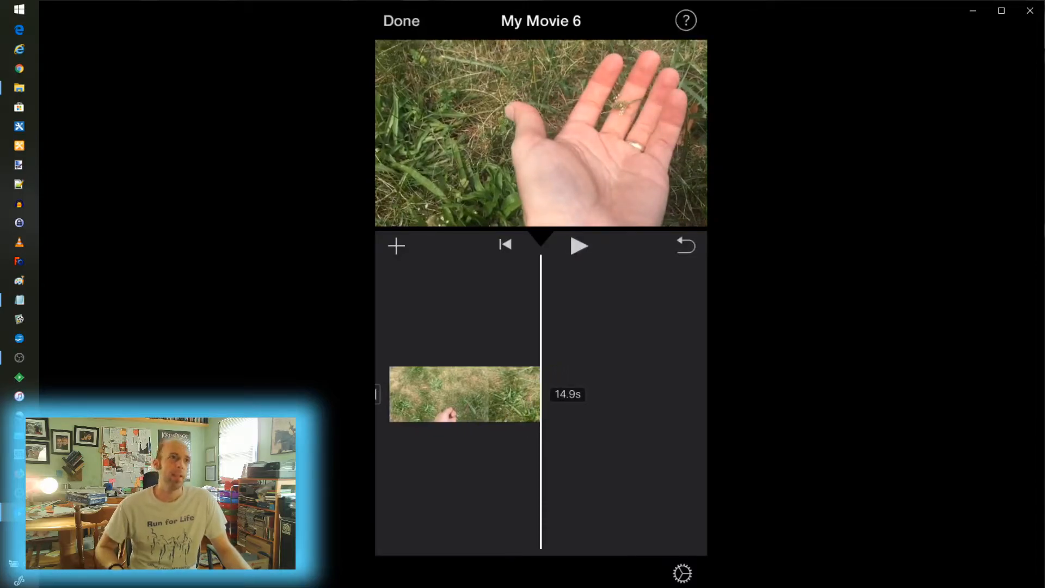
left_click(402, 20)
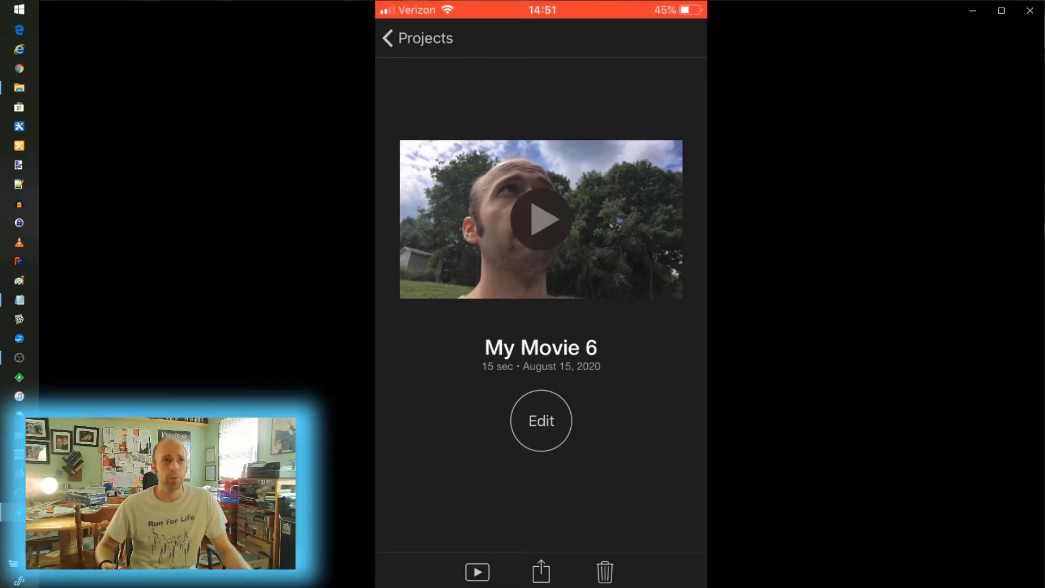
Save My Movie 6 out as a video via Share, then leave iMovie for Splice
left_click(540, 573)
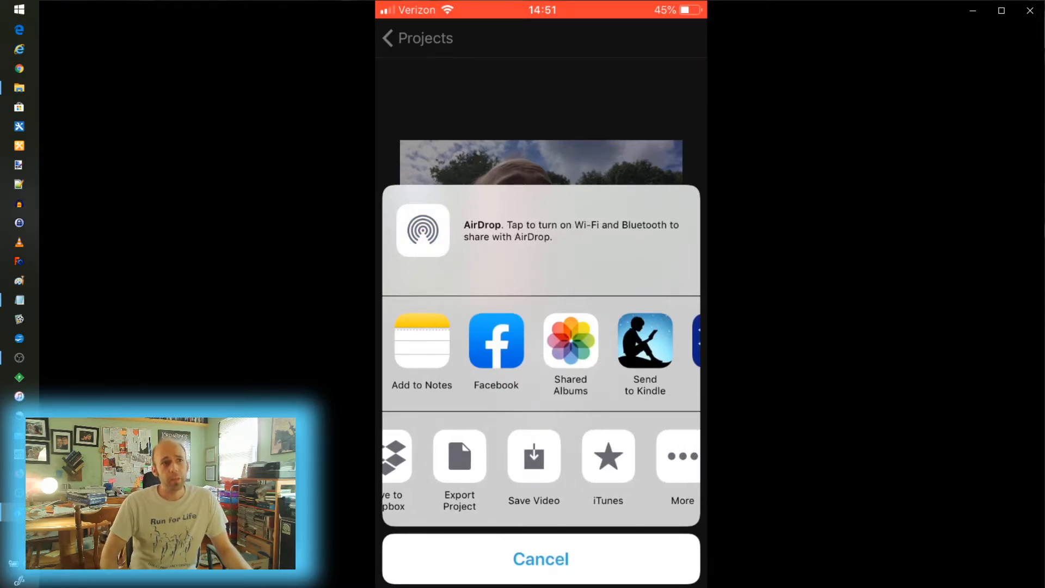
left_click(540, 560)
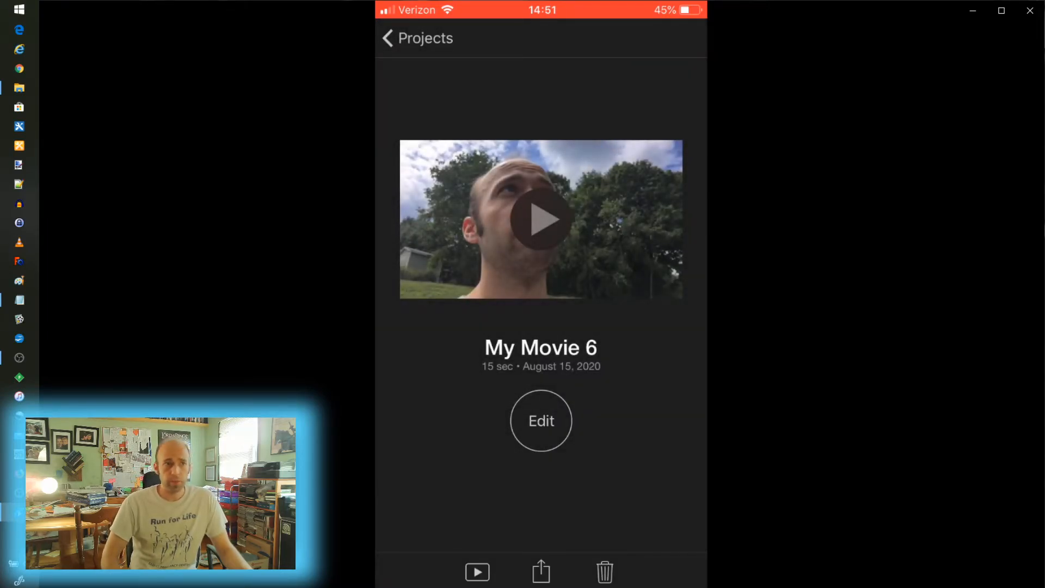
left_click(541, 572)
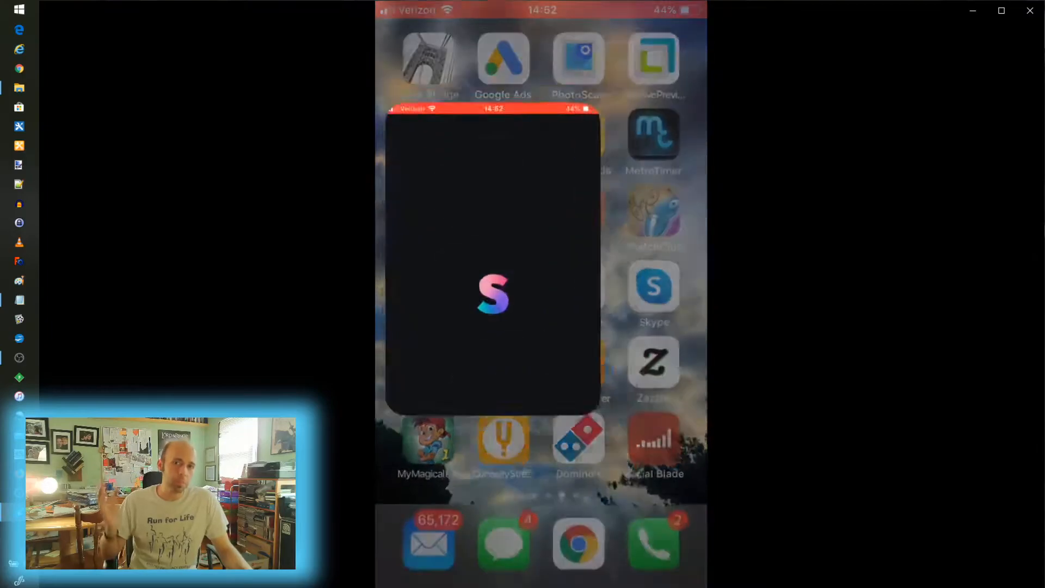
Start a new Splice project with the five selfie-walk clips from the camera roll
left_click(491, 296)
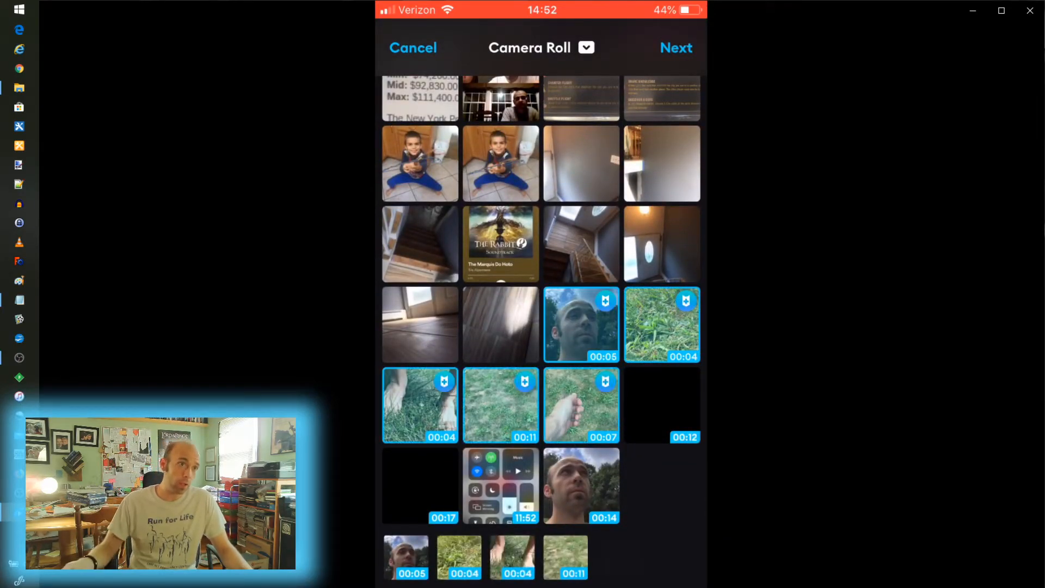
left_click(677, 48)
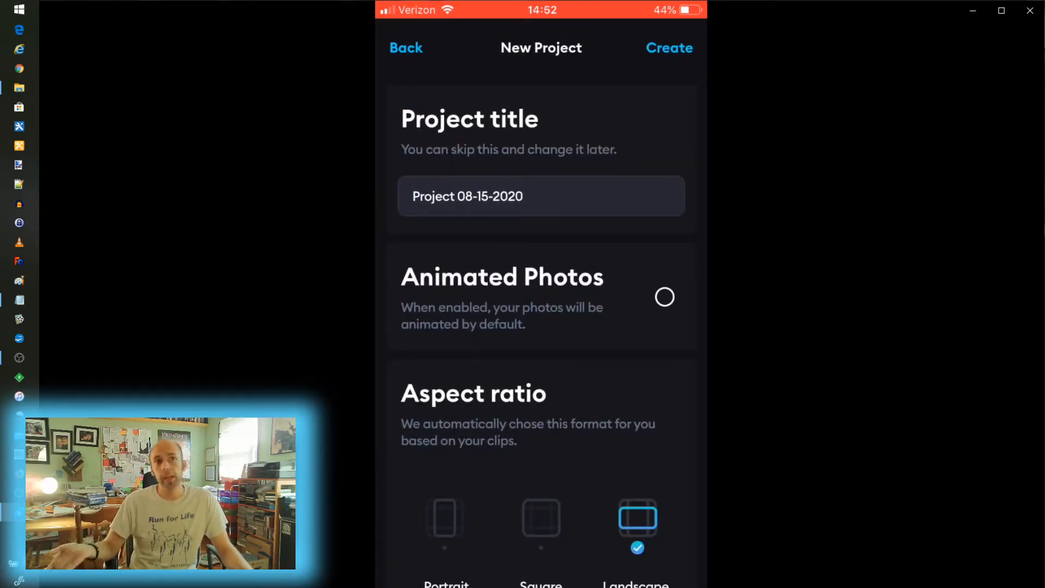
Create the landscape project as a 27-second timeline with a 0.5 s Cross Fade transition
scroll("down", 3)
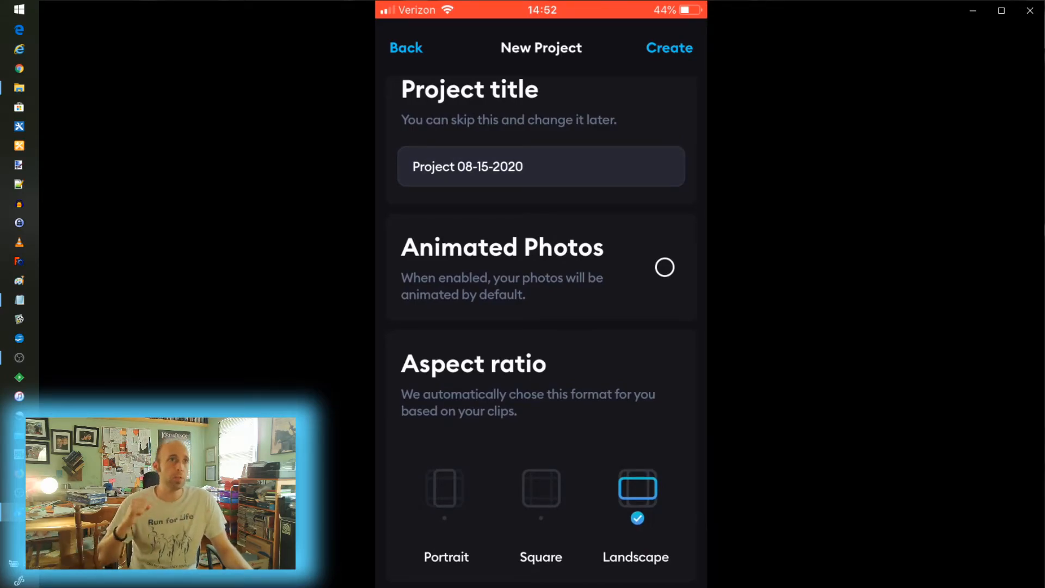
left_click(669, 48)
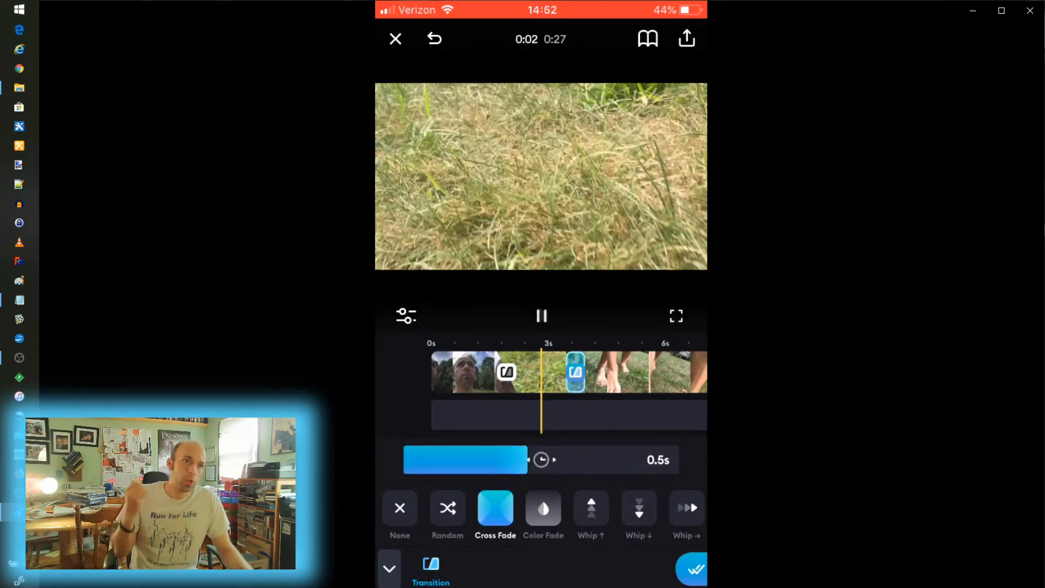
Confirm the 0.5 s cross fade transition between the clips
left_click(541, 316)
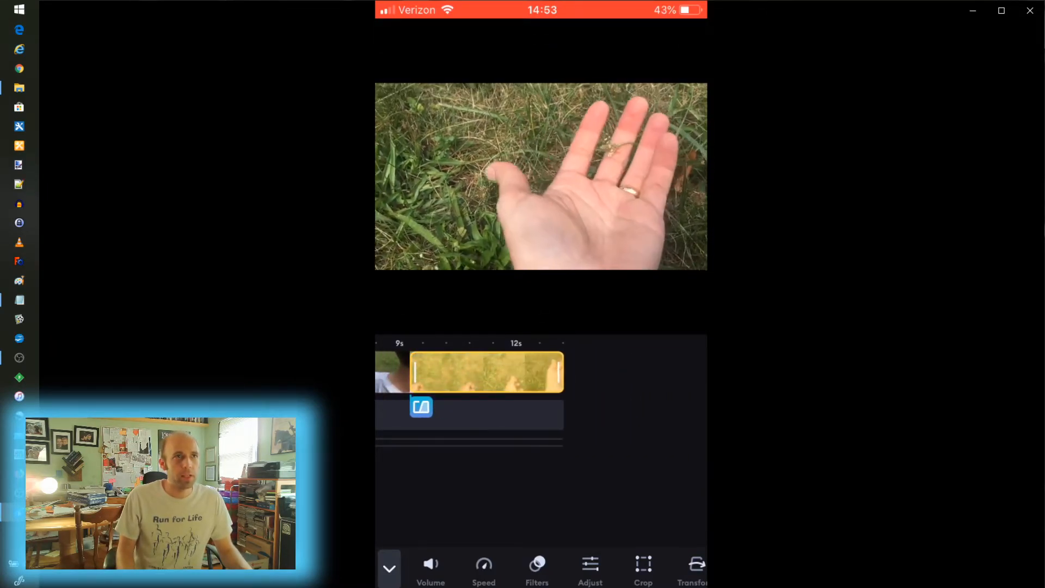
Make the transition before the last clip a Cross Fade
left_click(421, 407)
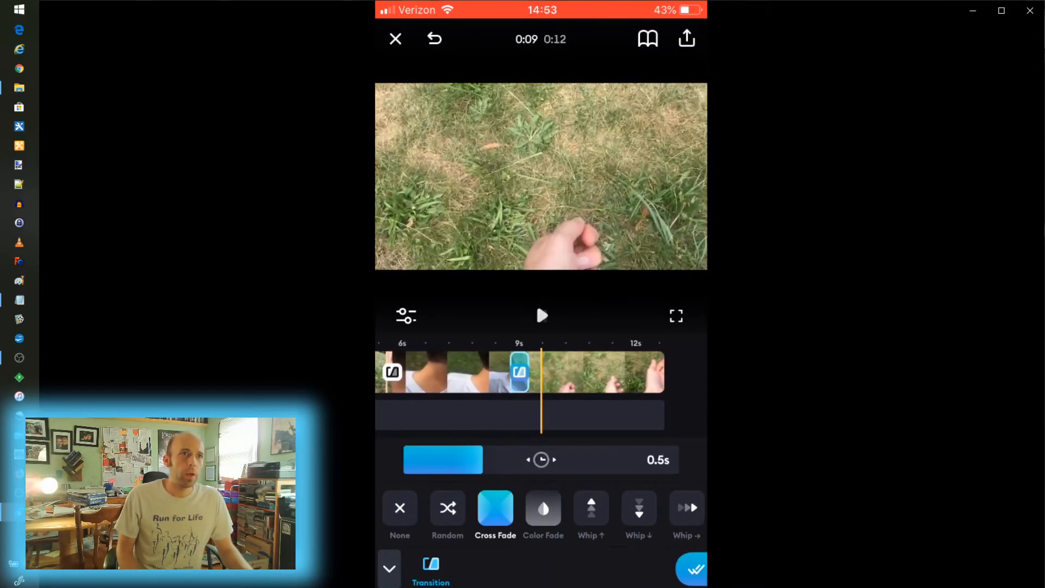
left_click(541, 316)
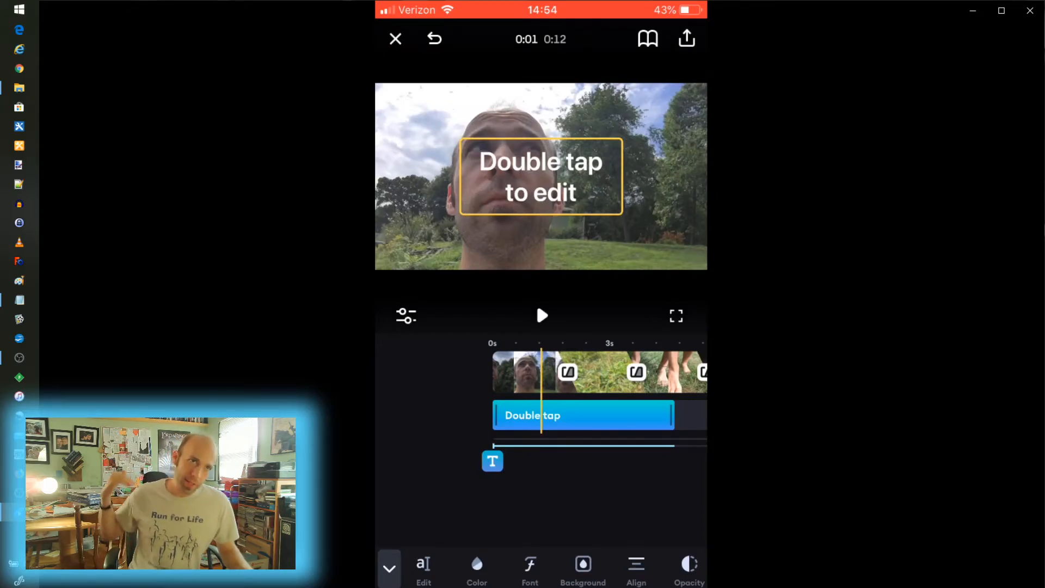
Enter the caption 'Something to do', play the edit back, then bring up the Tutorials guide
double_click(539, 176)
type("Something to do")
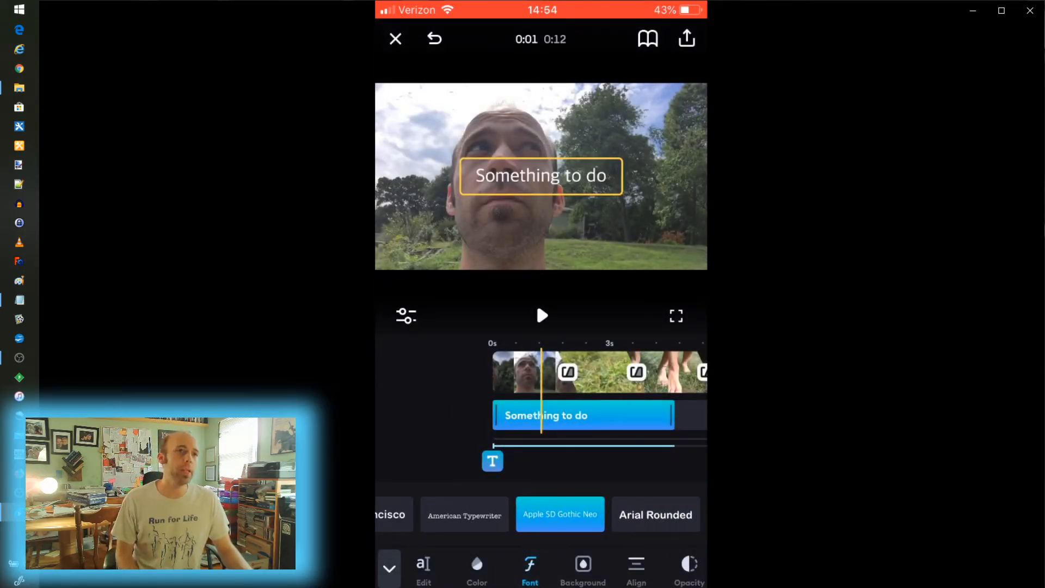
left_click(542, 316)
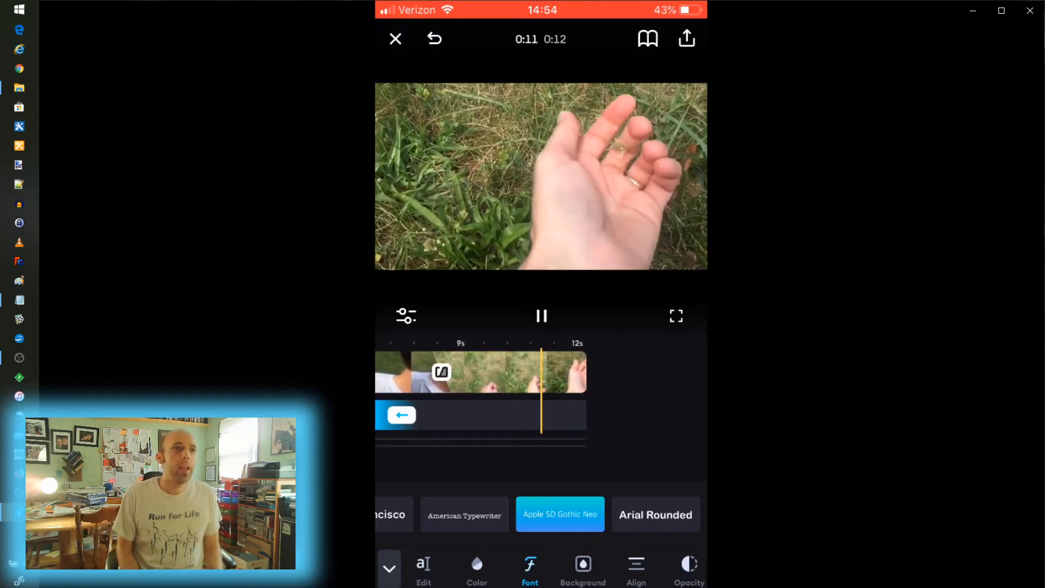
left_click(543, 315)
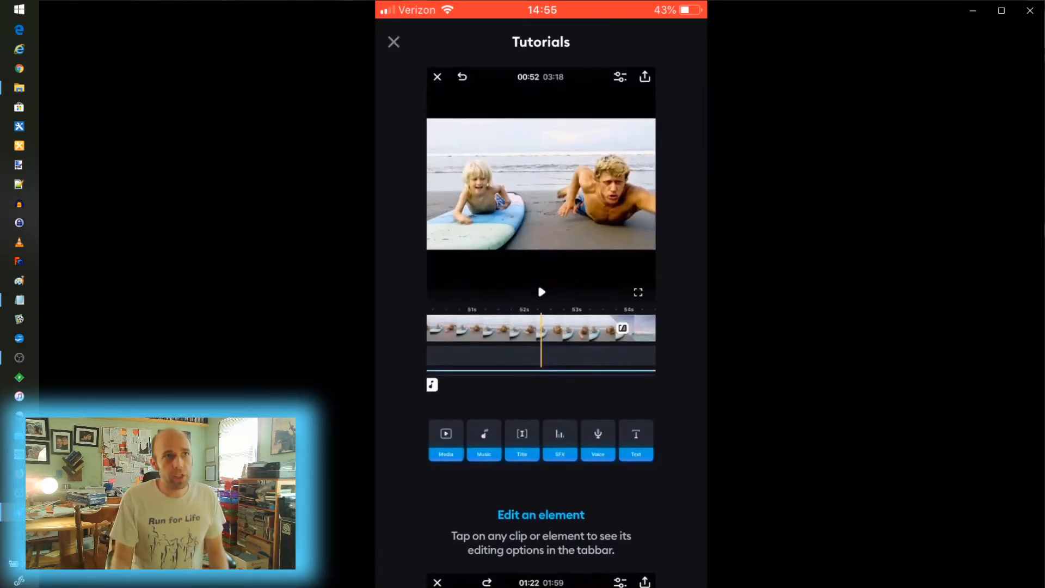
Close the Tutorials page and return to the 12-second walk project in the editor
left_click(393, 42)
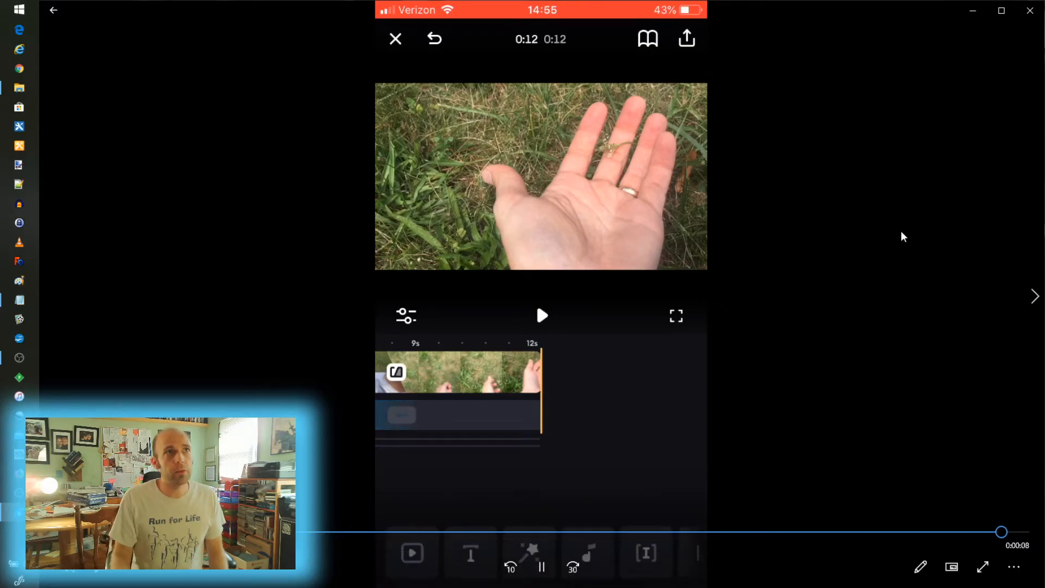
left_click(686, 39)
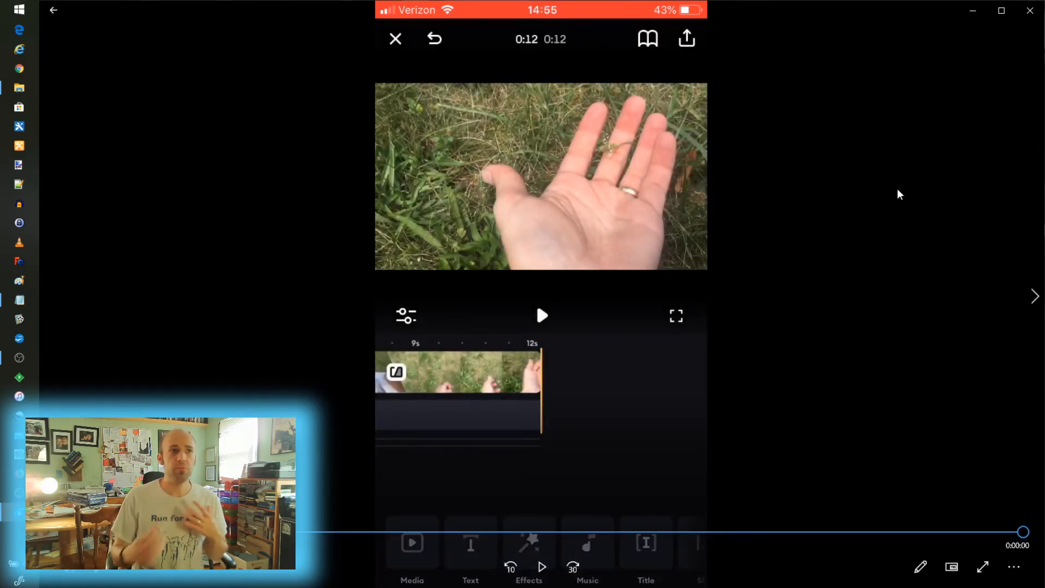
mouse_move(919, 262)
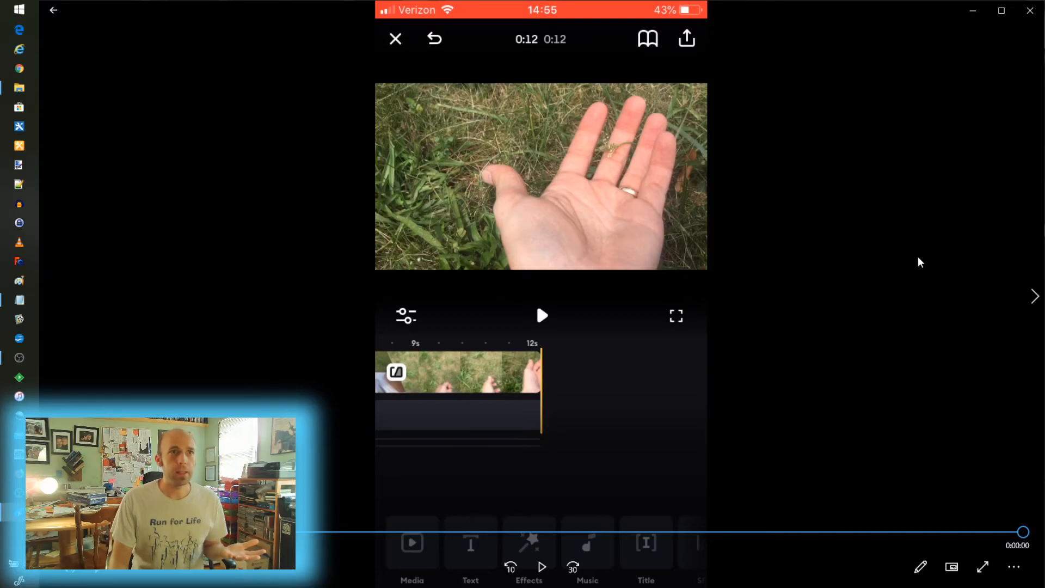